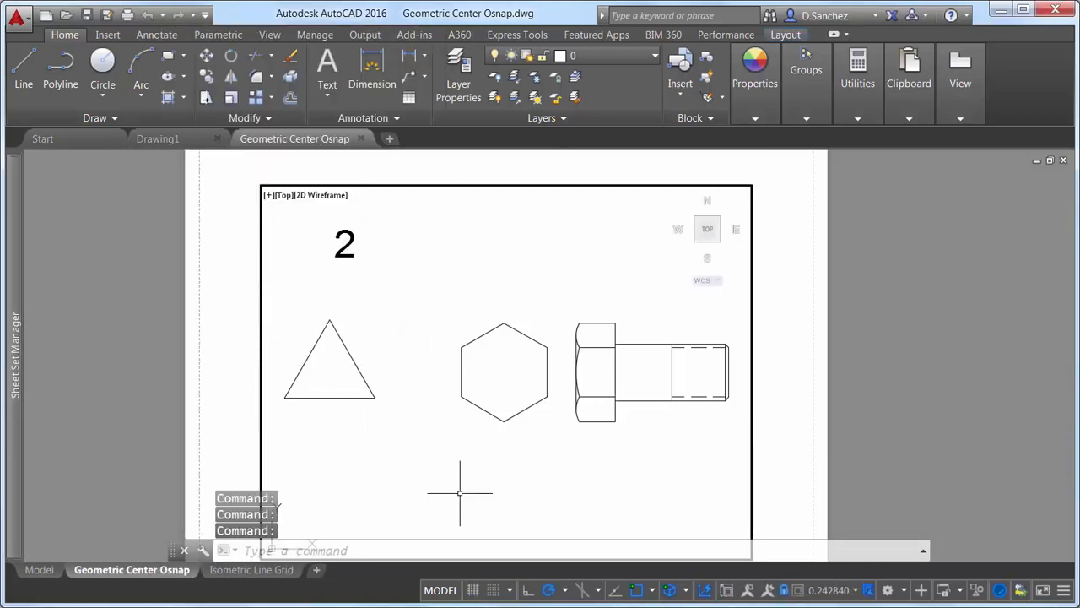
- Turn on the Geometric Center snap and move the 2 to the triangle's centre
click(663, 590)
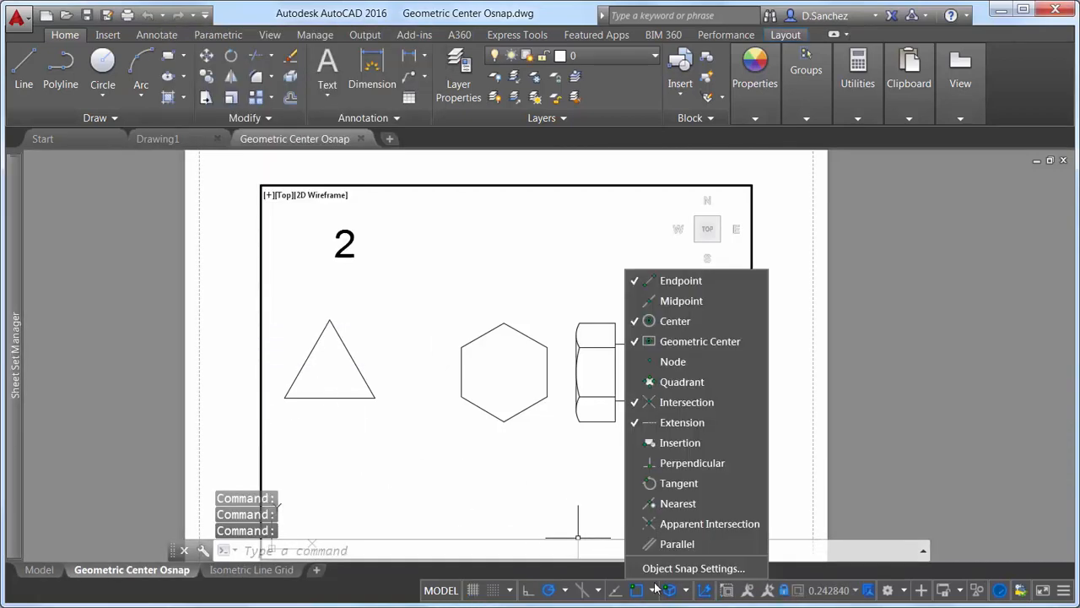
mouse_move(699, 341)
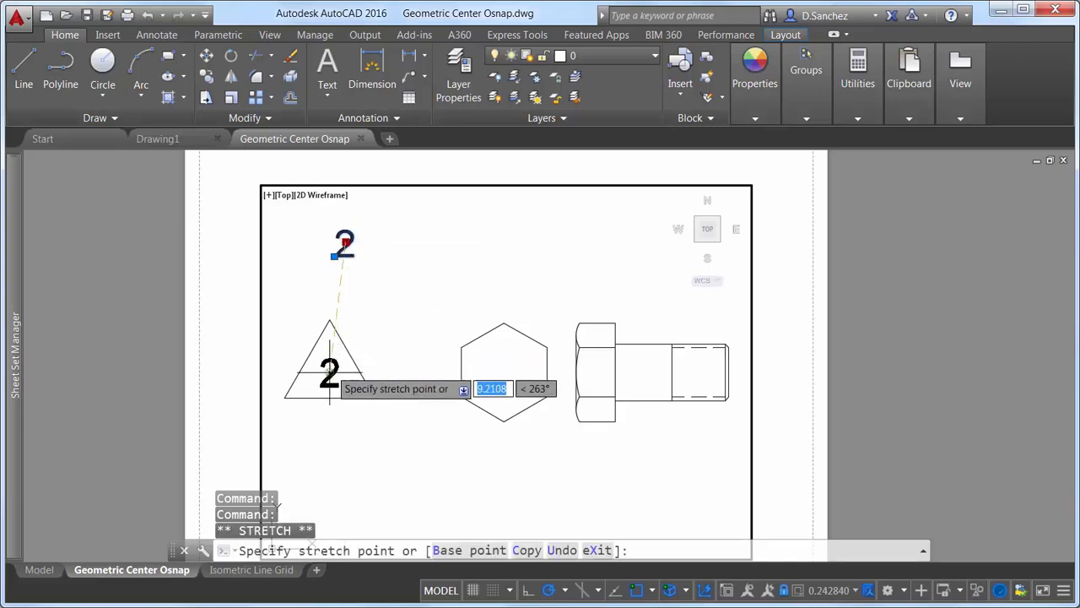
click(362, 363)
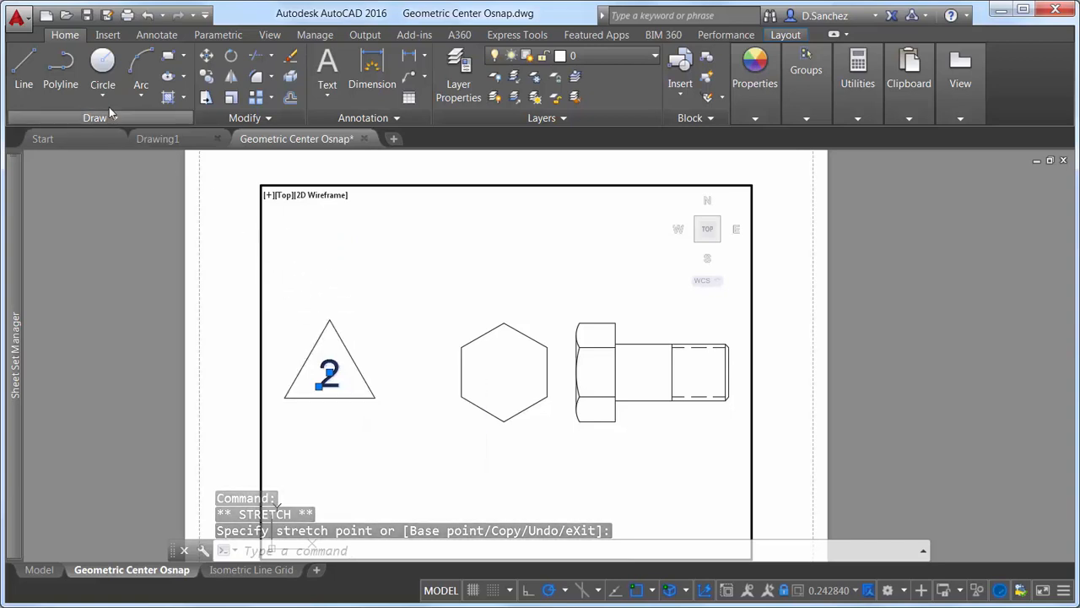
click(102, 64)
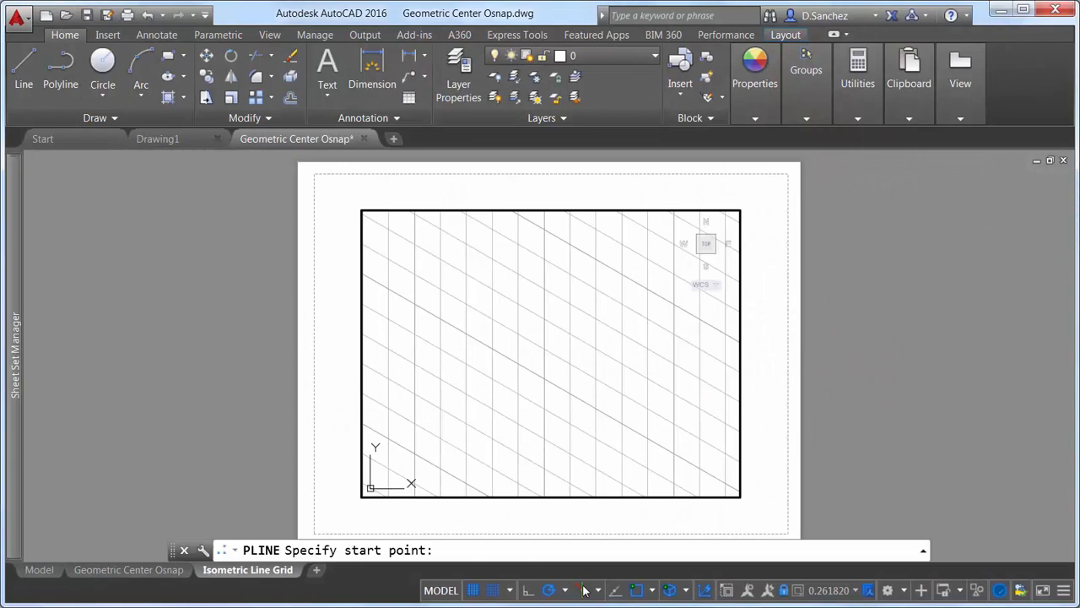
- Switch to the Isometric Line Grid layout to start a polyline
click(441, 349)
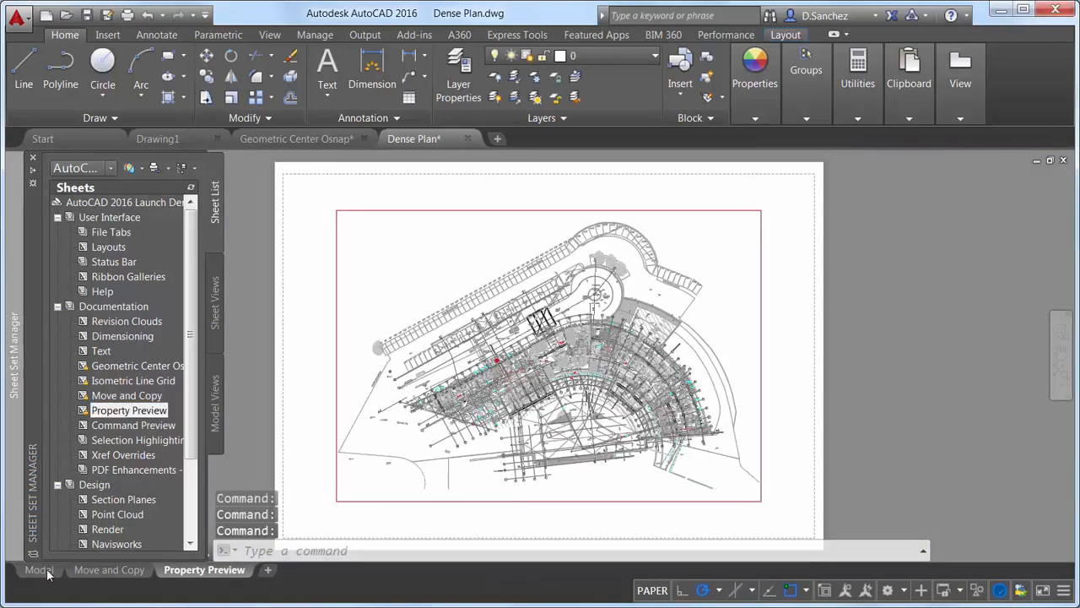
- Switch to model space and preview red and green on the selection, applying neither
click(39, 569)
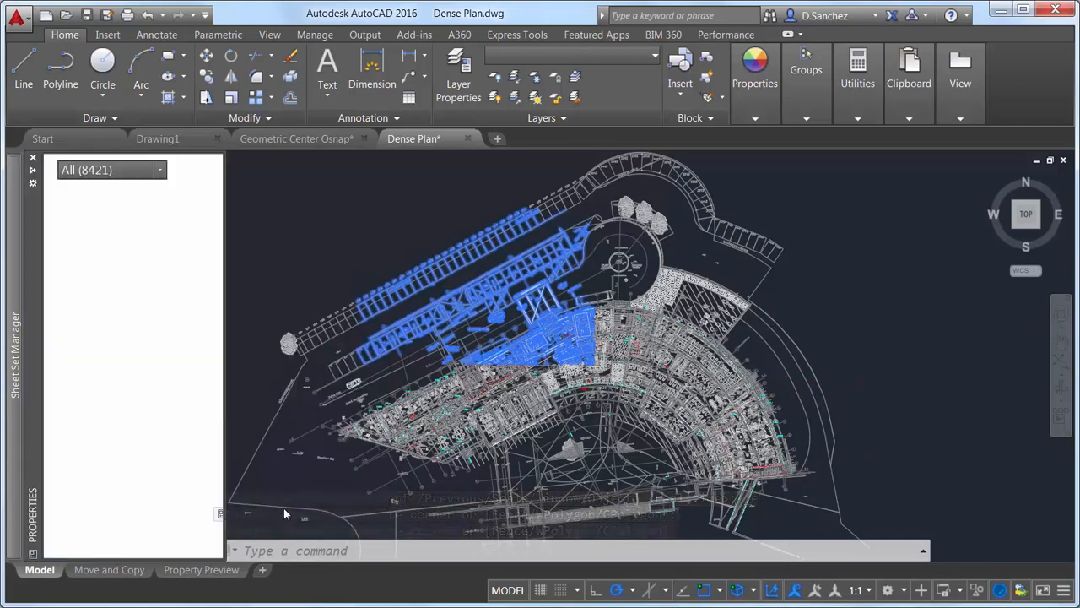
click(207, 203)
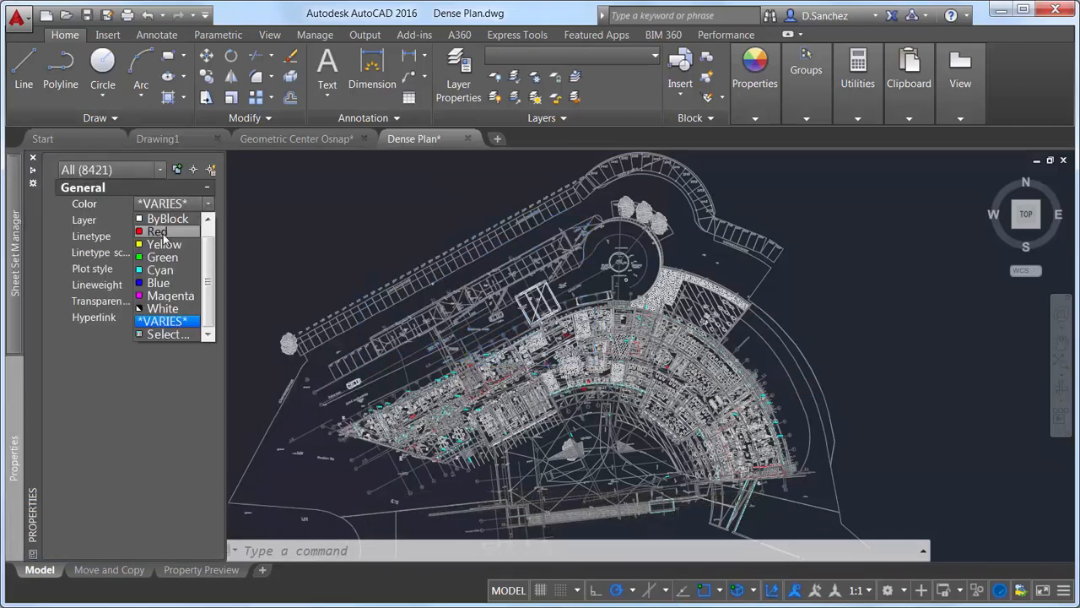
click(162, 257)
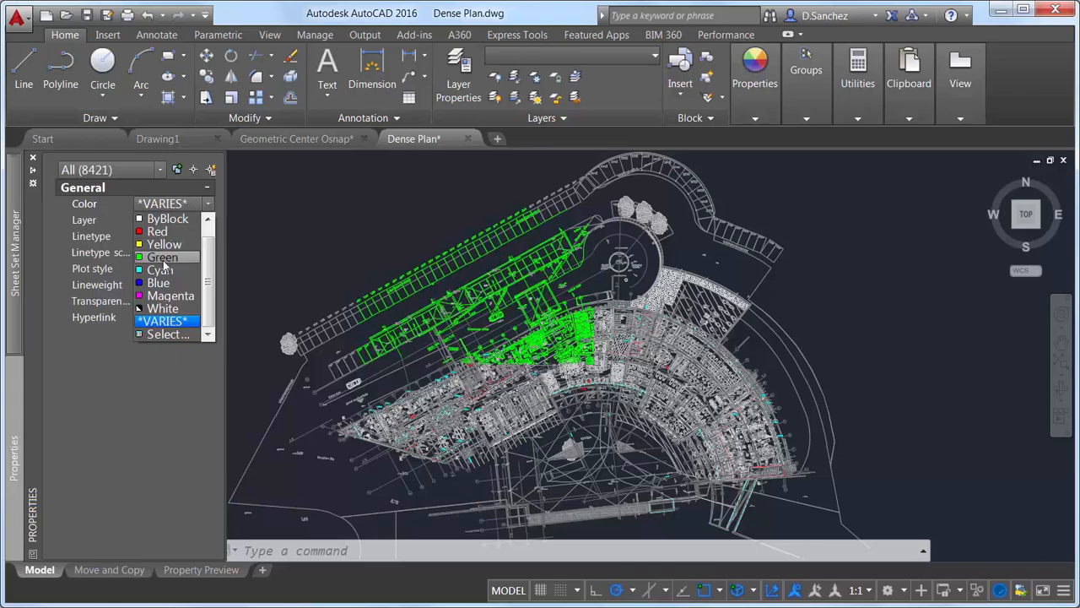
click(158, 282)
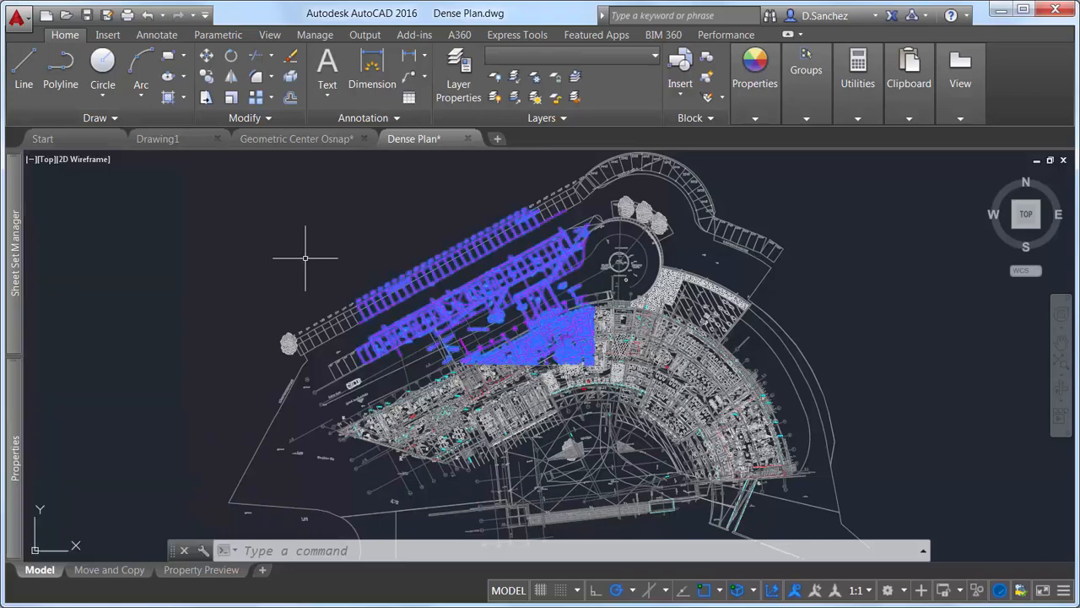
- Set the Selection effect color to Green in Options and confirm with OK
right_click(304, 258)
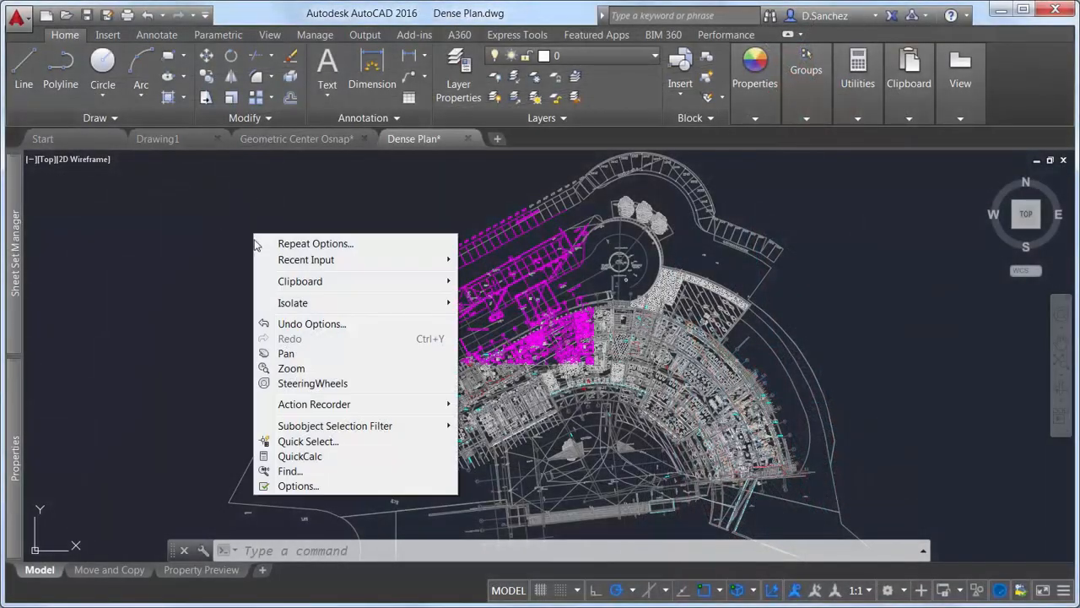
click(298, 486)
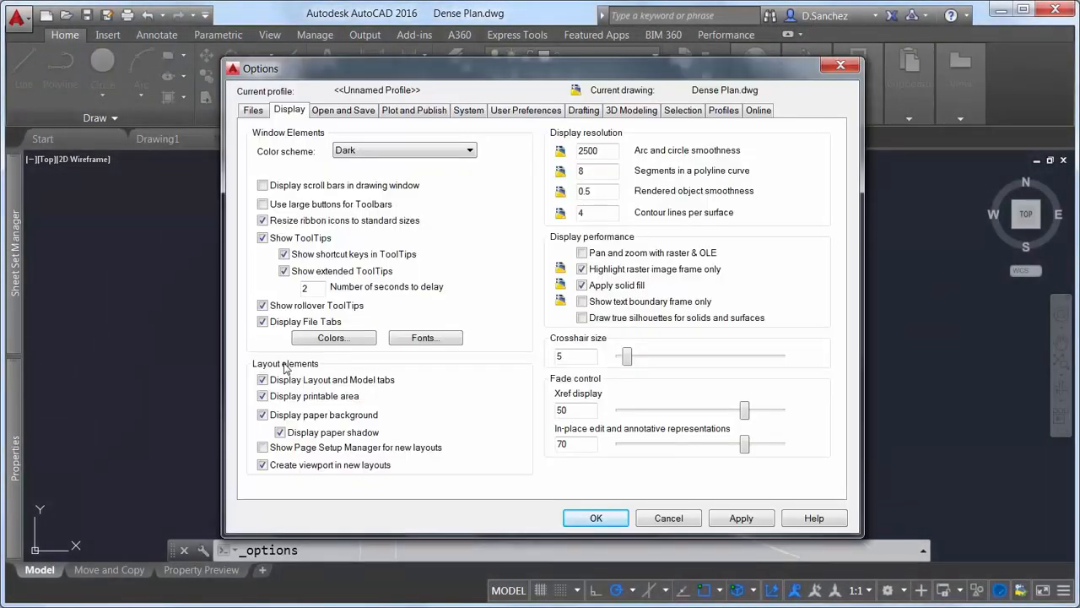
click(682, 109)
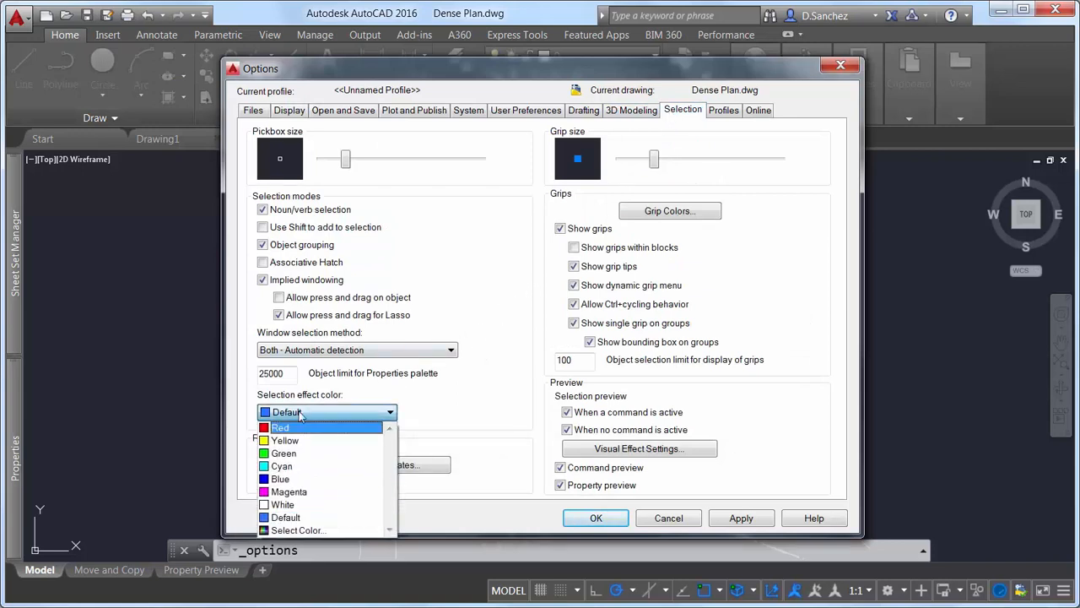
click(284, 453)
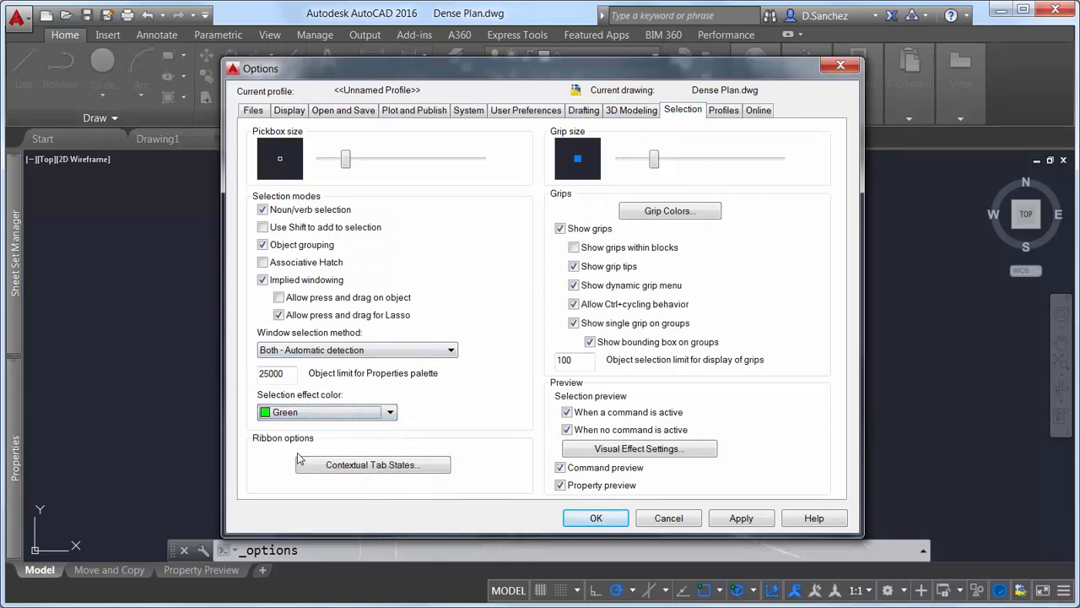
click(595, 517)
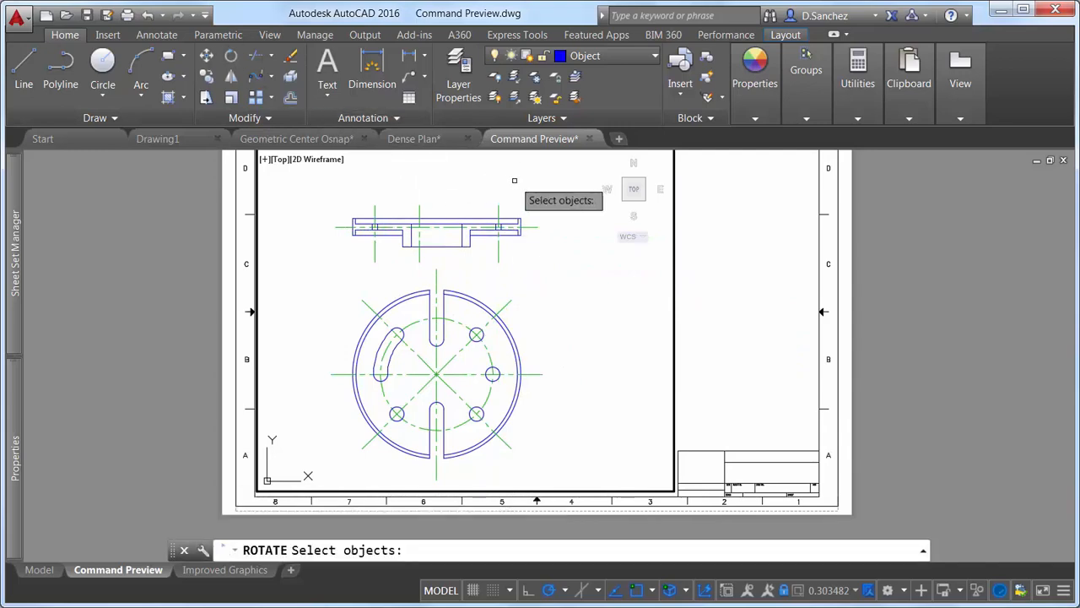
- Select objects in the circular part view to rotate
click(435, 374)
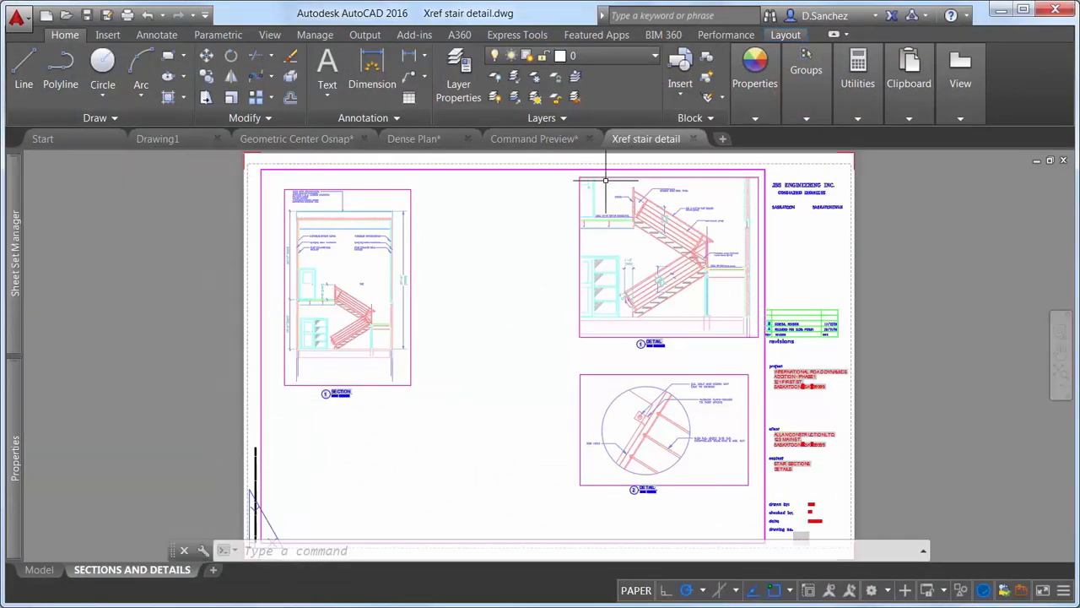
click(654, 55)
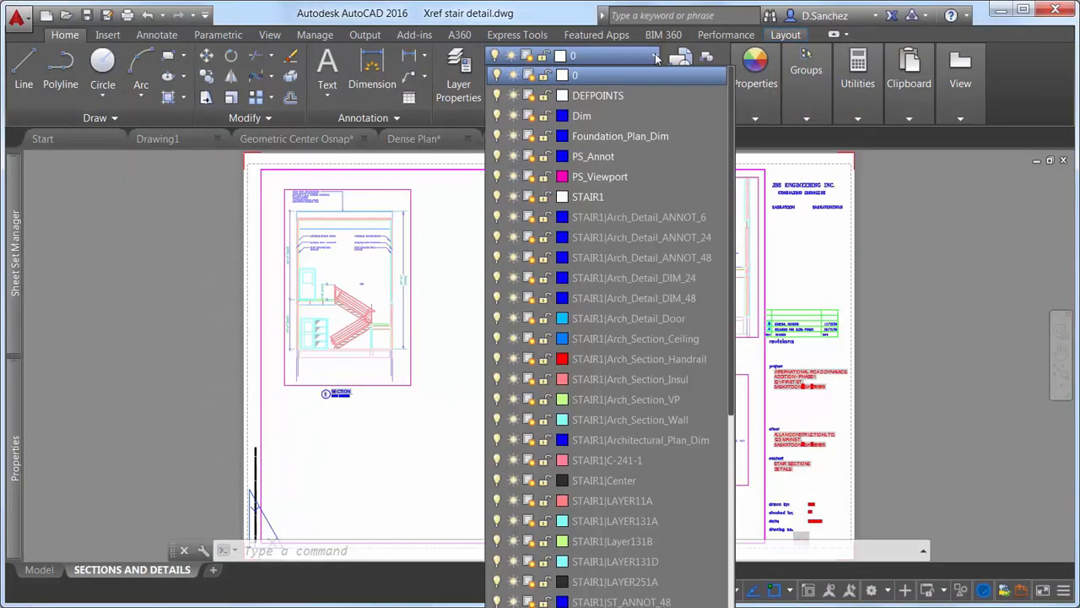
mouse_move(633, 116)
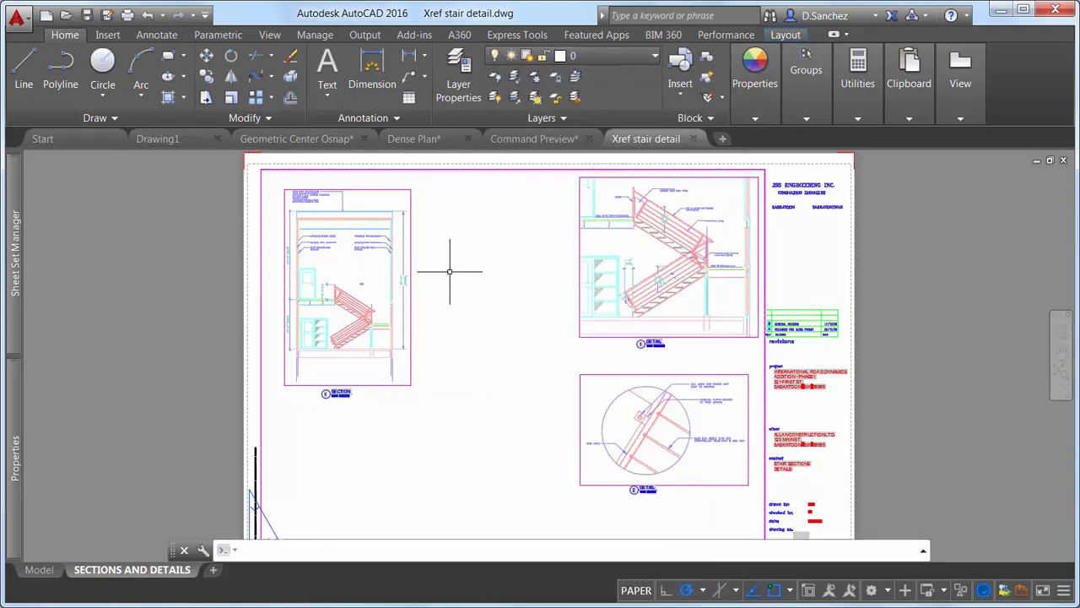
text(XREF)
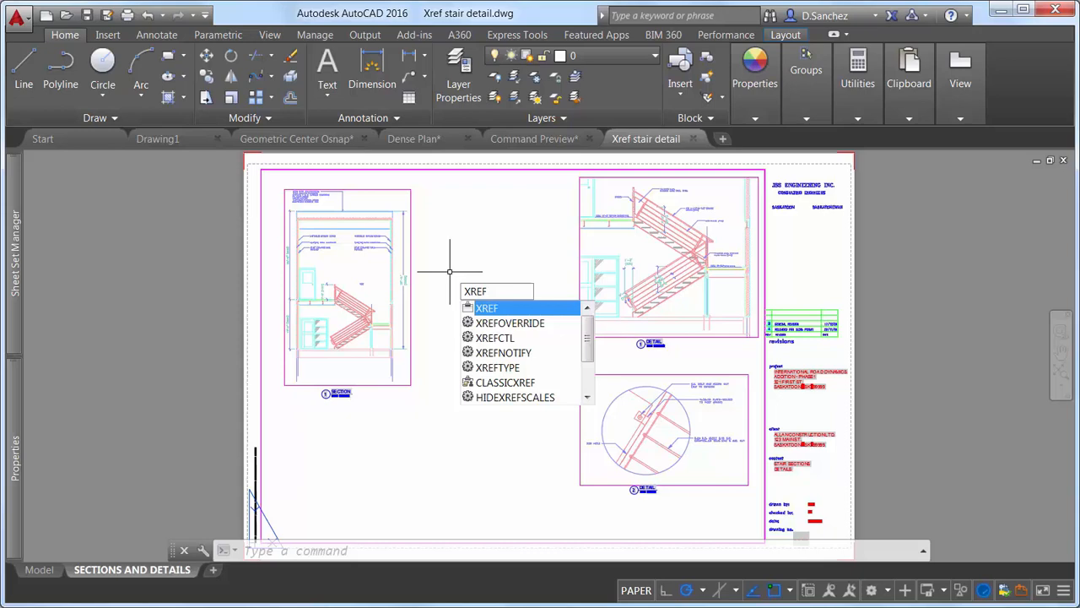
click(509, 323)
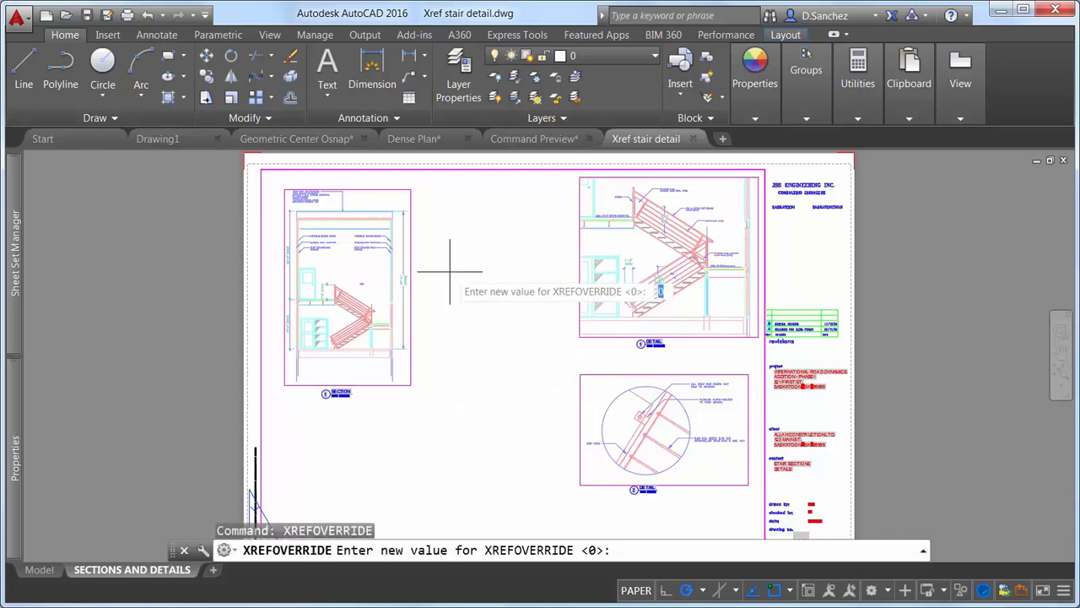
key(enter)
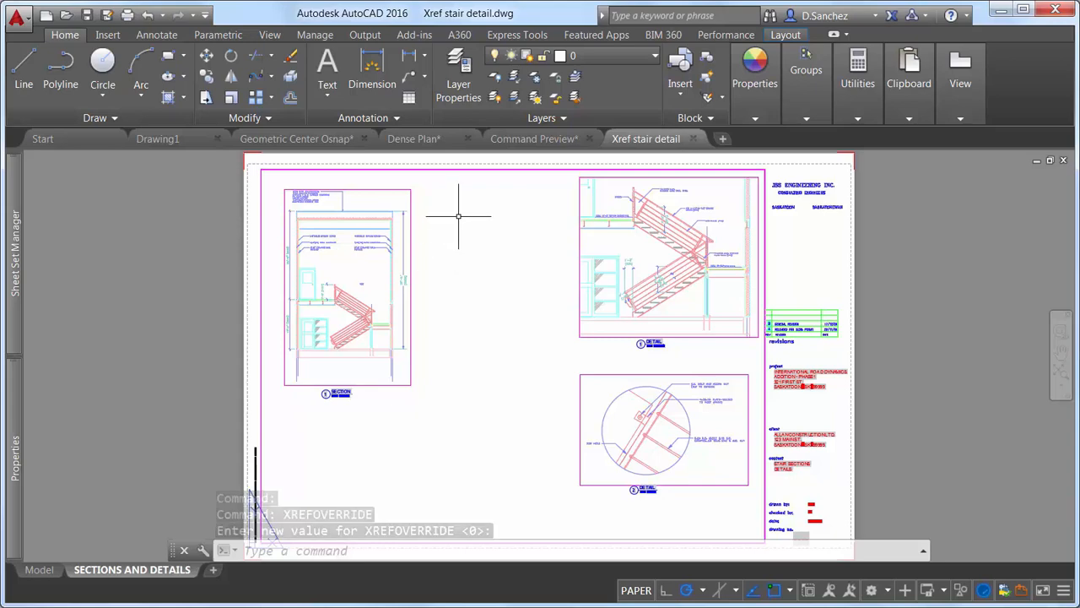
- Filter Layer Properties to Xref layers, select them all, and assign colour 252
click(458, 72)
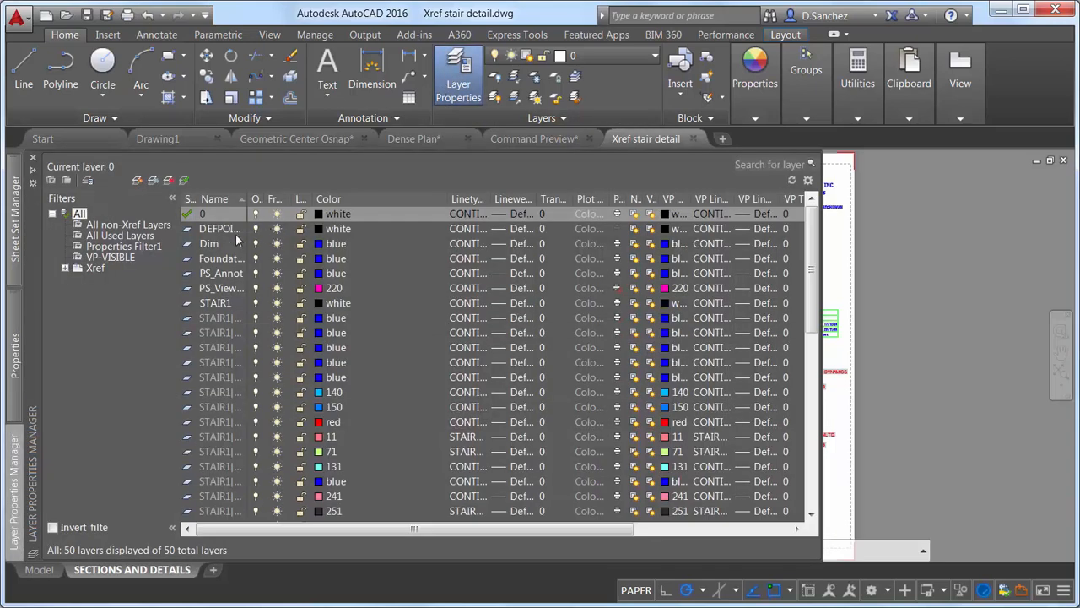
click(94, 268)
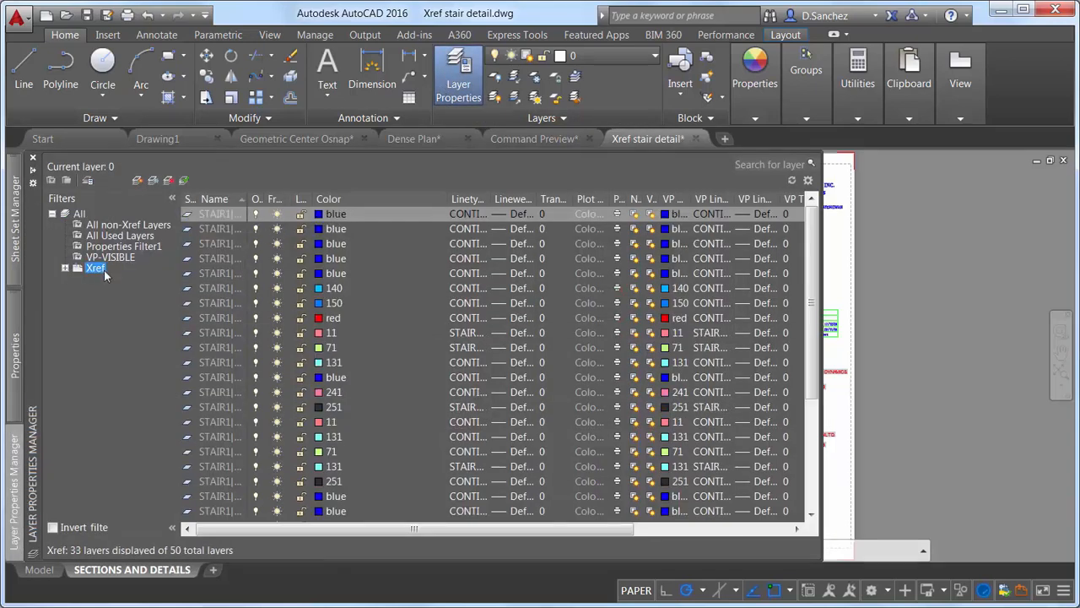
right_click(95, 267)
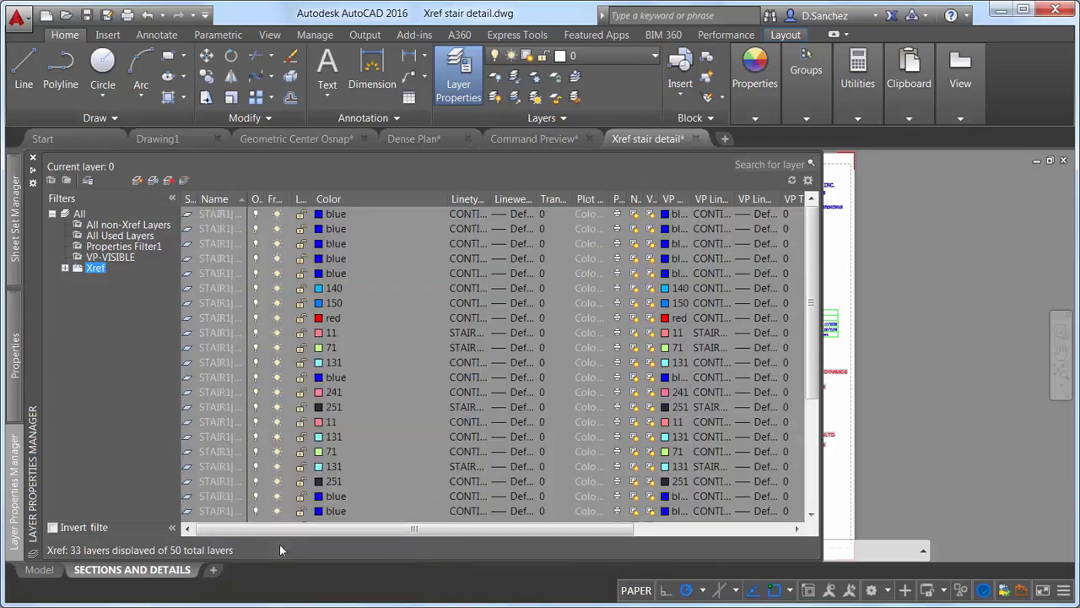
click(335, 347)
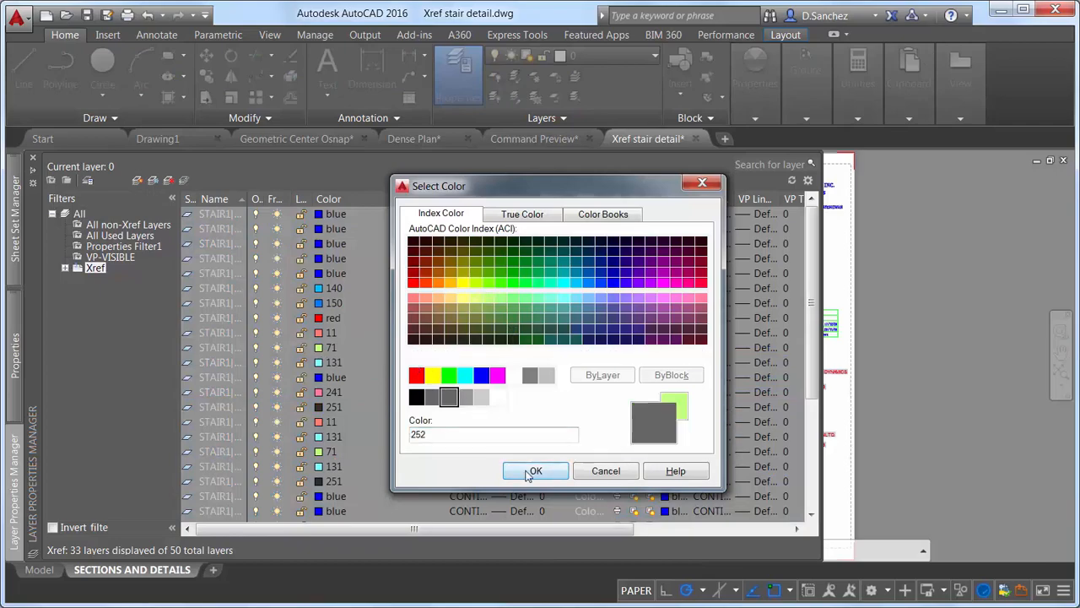
click(535, 470)
text(X)
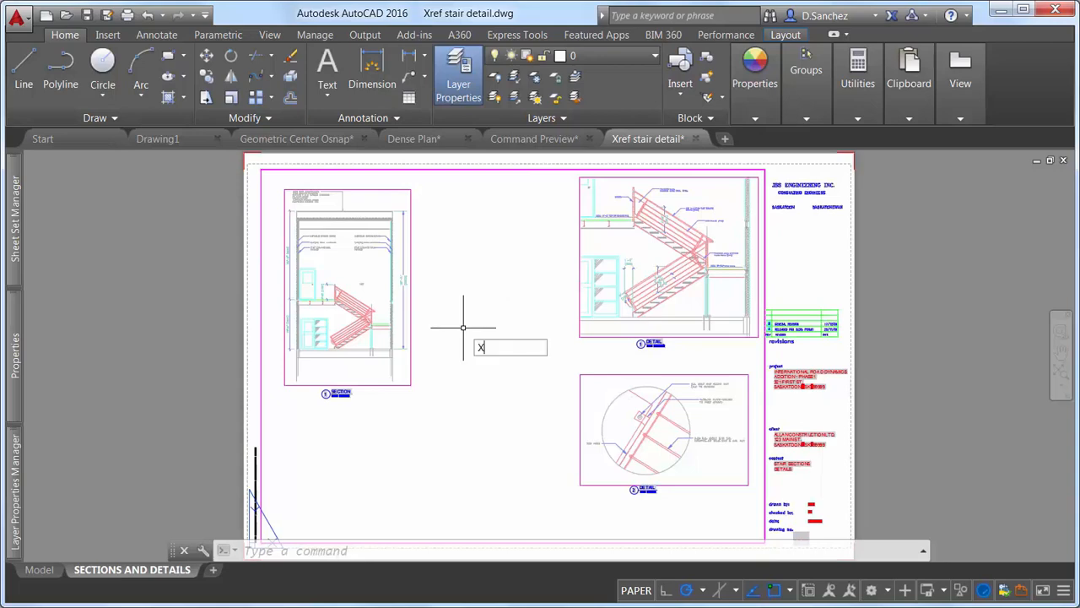
- Set XREFOVERRIDE to 1 at the command line
text(REFOVERRIDE Enter new value for XREFOVERRIDE <0>:)
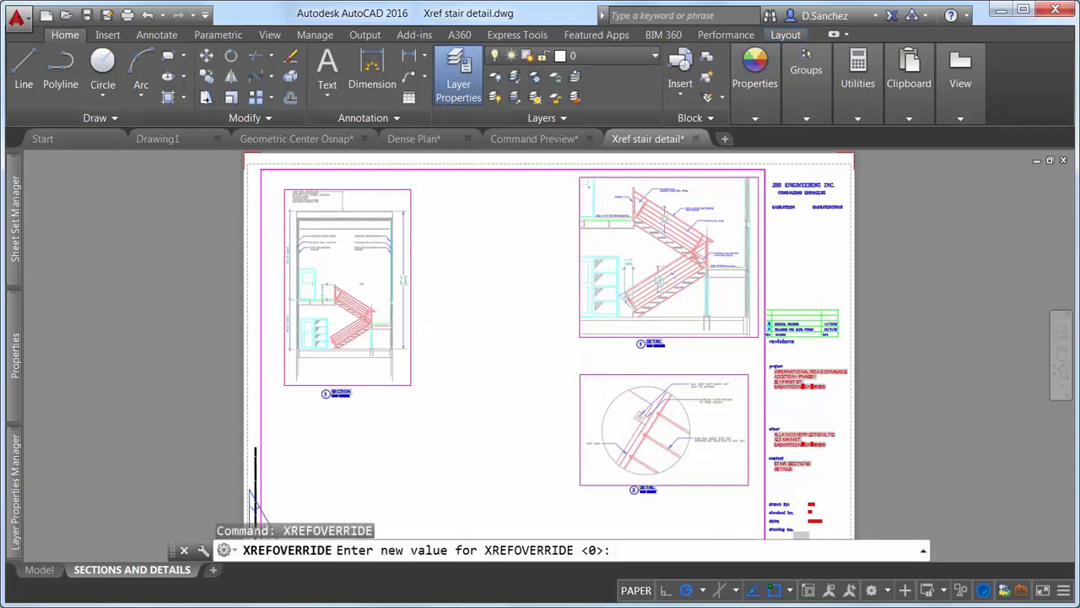
text(1)
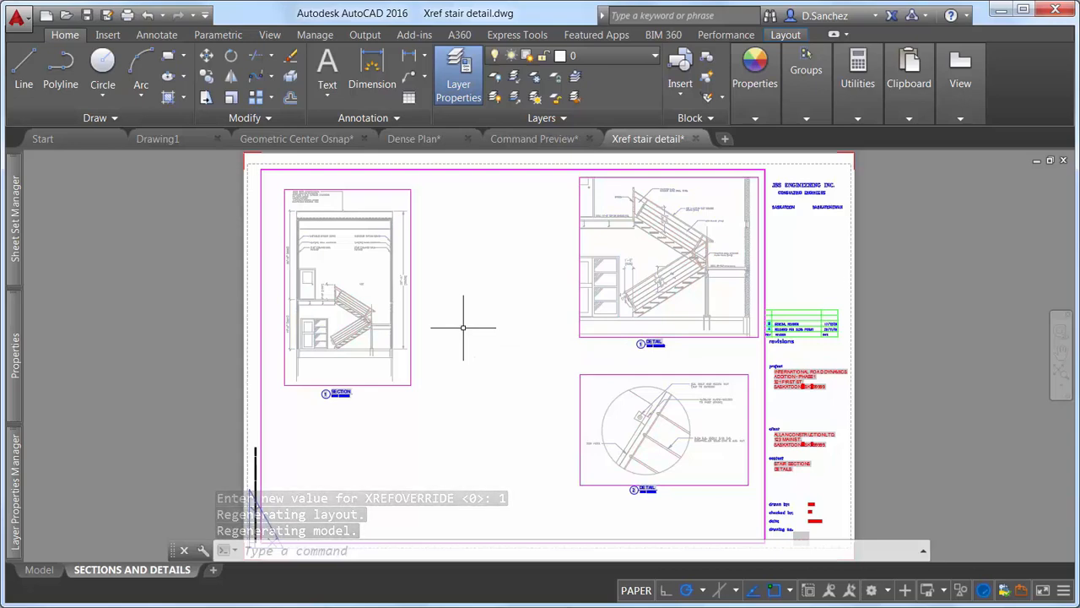